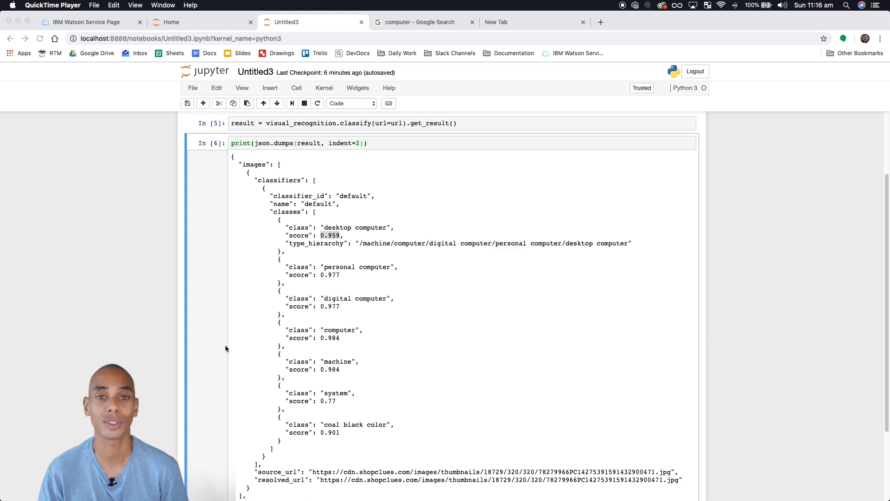
Return from the notebook to the 'computer' Google image search results.
scroll(up, 3)
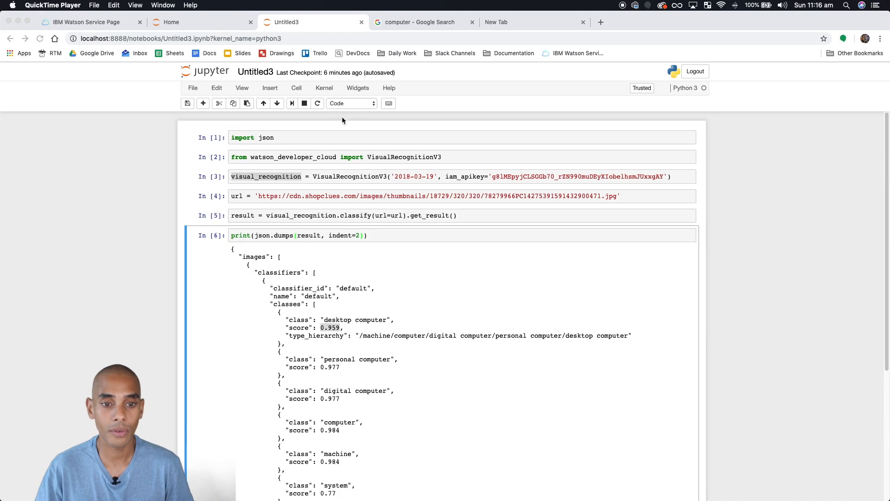
click(422, 22)
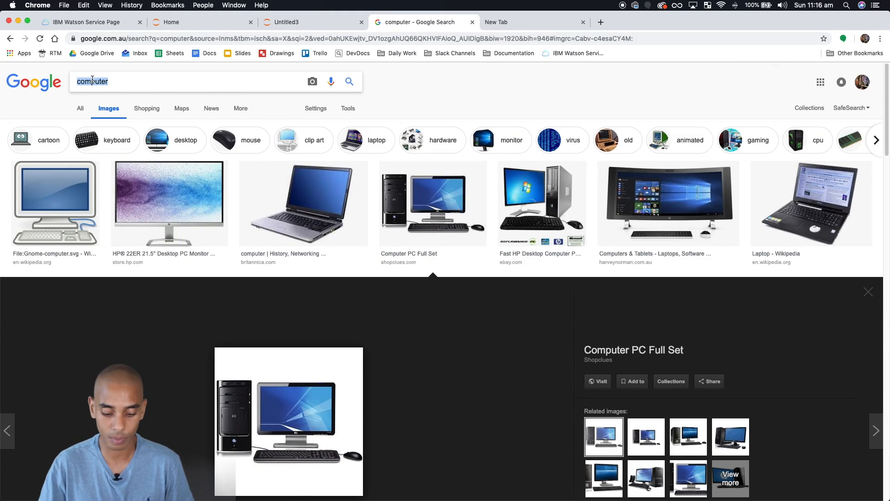
Search Google Images for 'orange', preview the sliced orange photo and copy its image address.
text(ora)
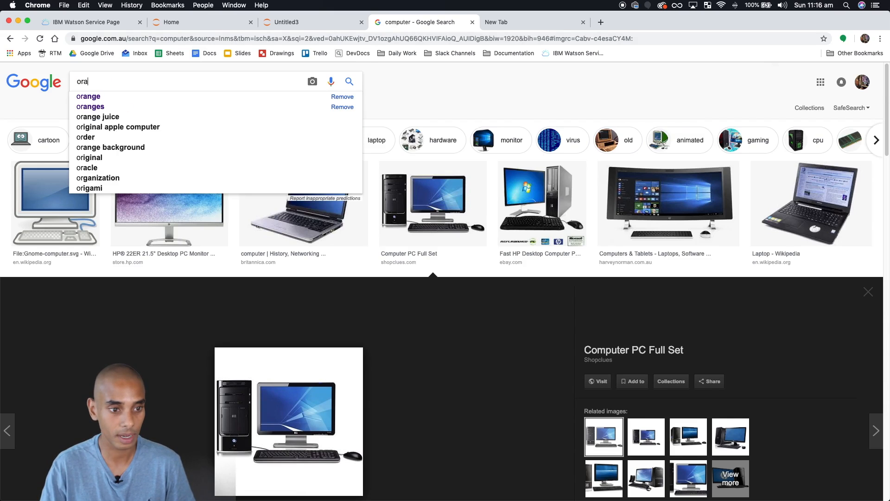
click(88, 95)
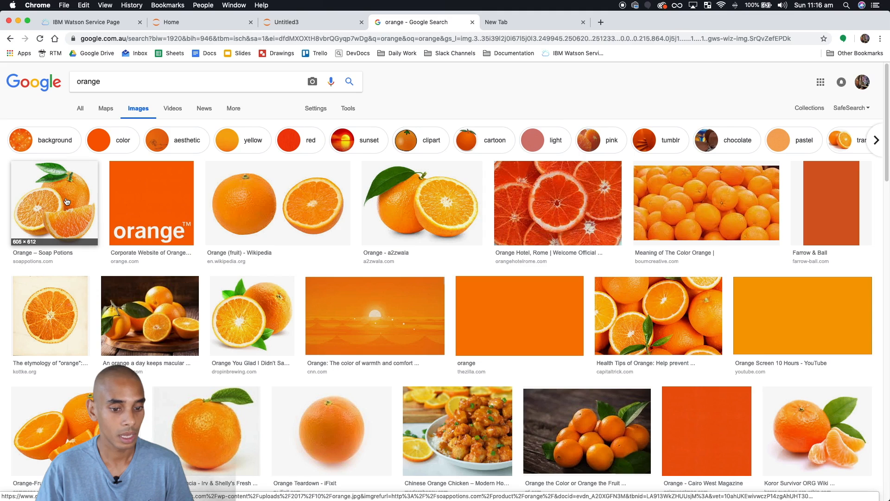
click(54, 203)
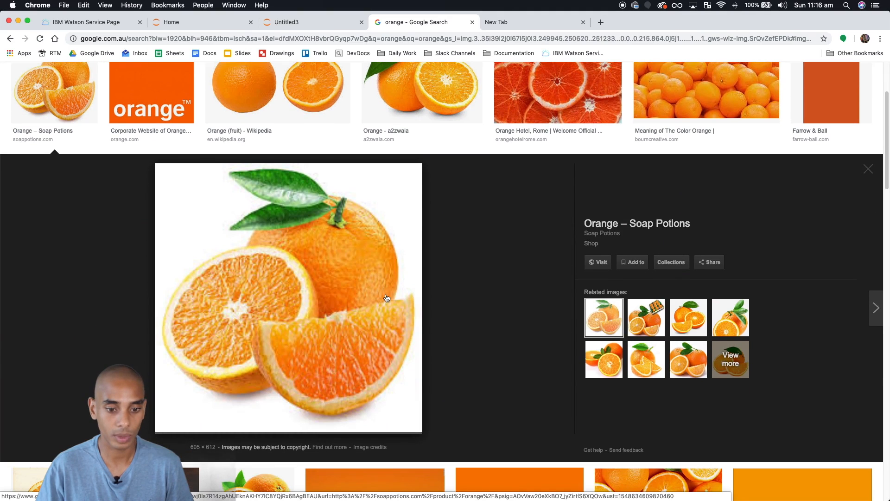
right_click(386, 298)
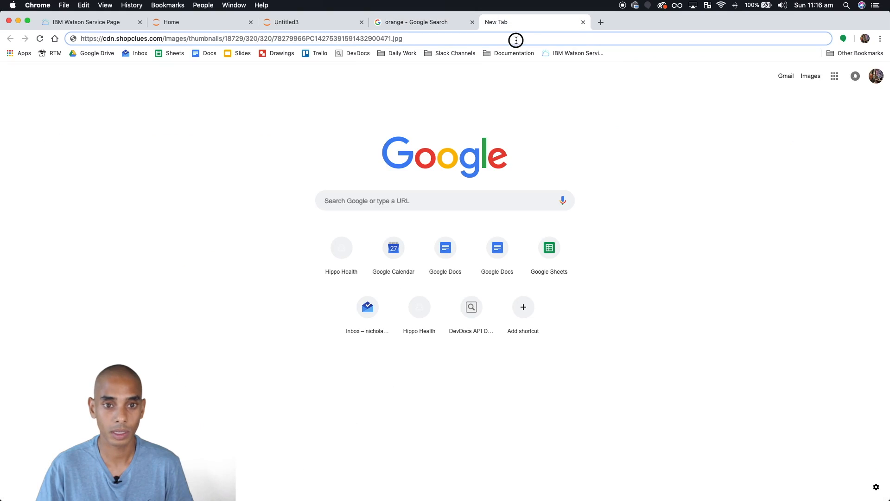
text(http://soappotions.com/wp-content/uploads/2017/10/orange.jpg')
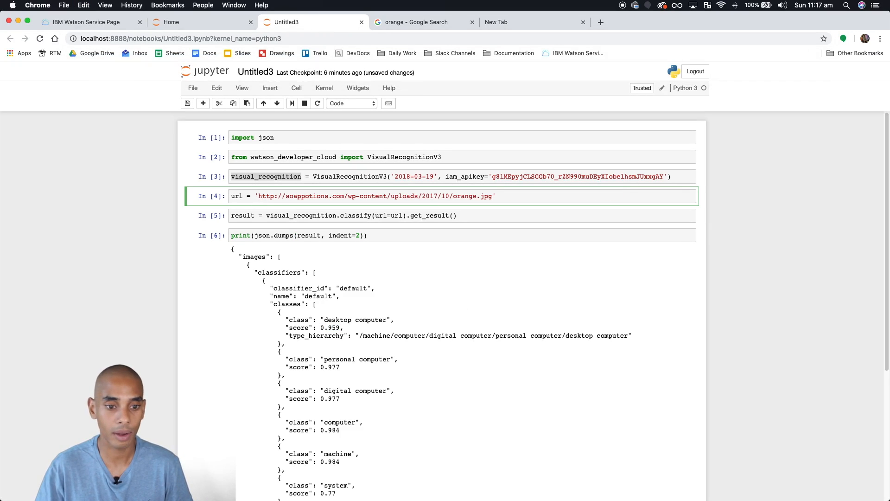
Rerun the url cell and place the cursor in the classify call's arguments.
click(262, 103)
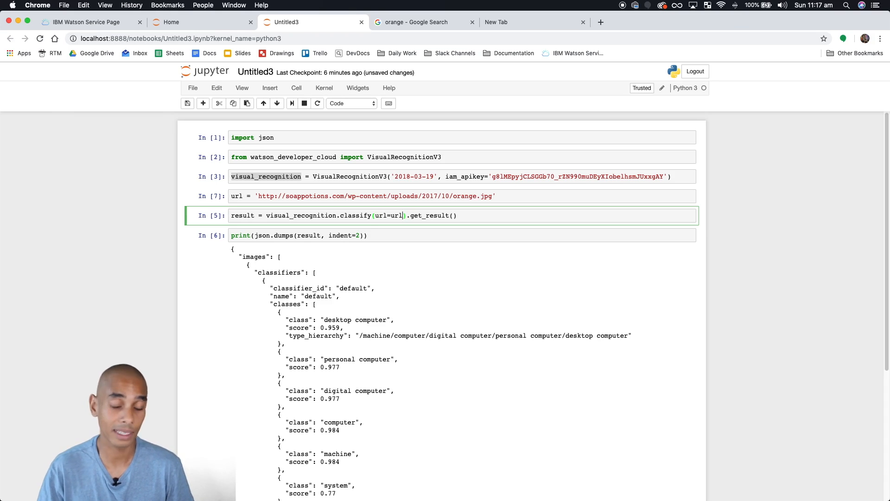
Add , classifier_ids=['food'] after url=url in the classify call.
text(,)
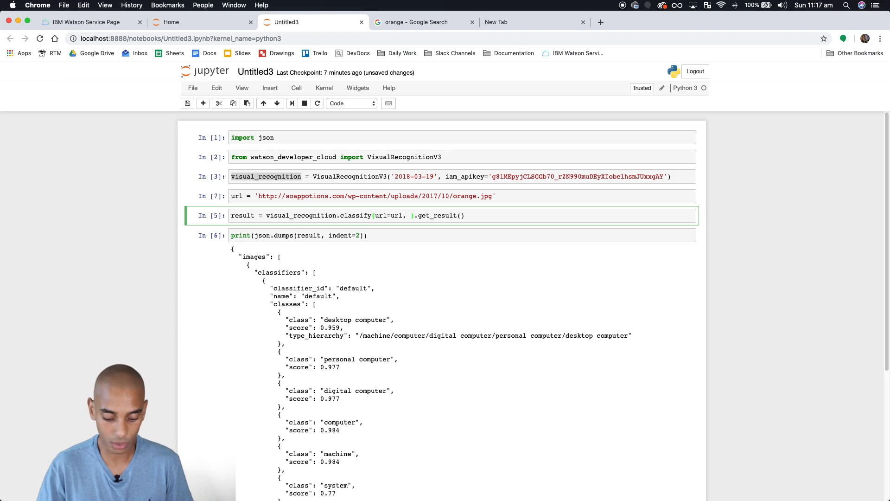
text(classi)
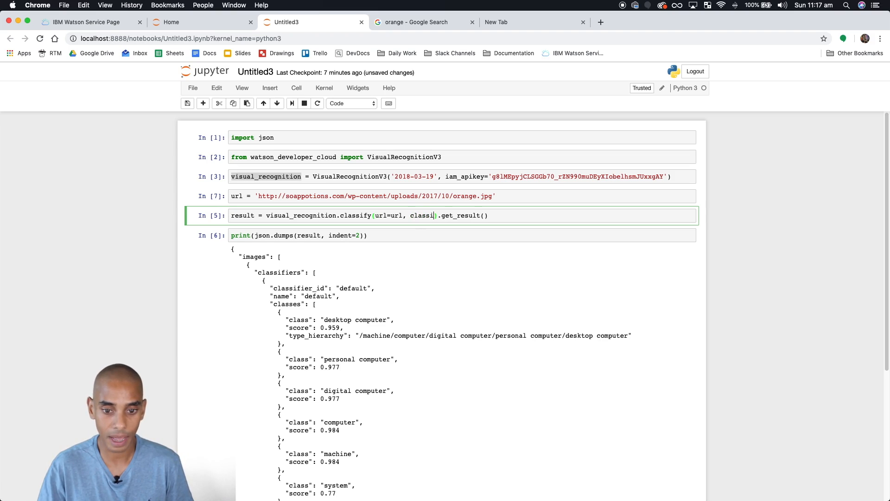
text(fier)
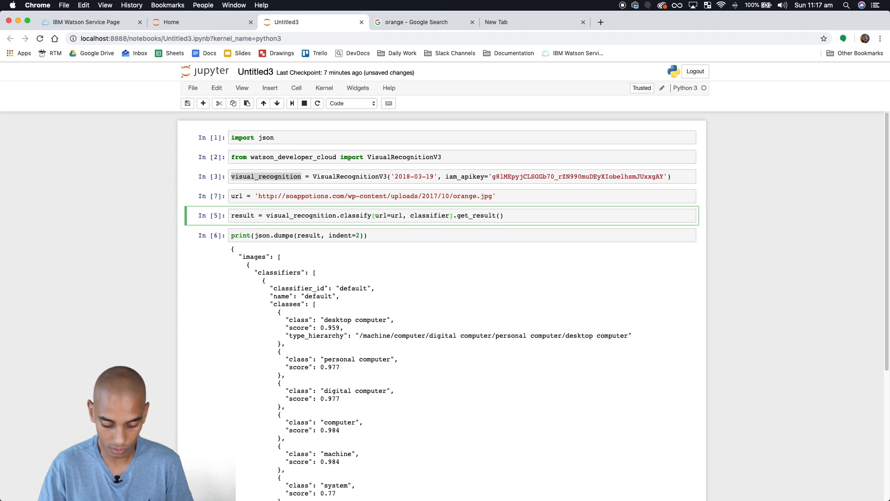
text(_ids=)
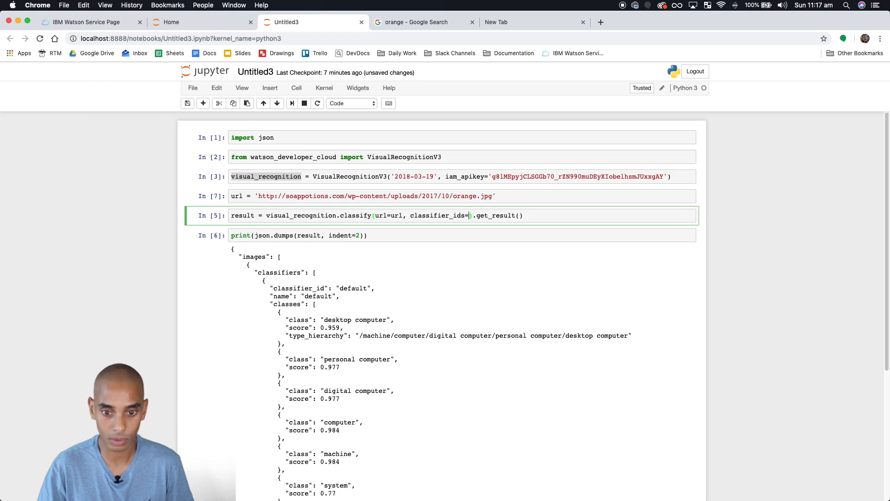
text(['food'])
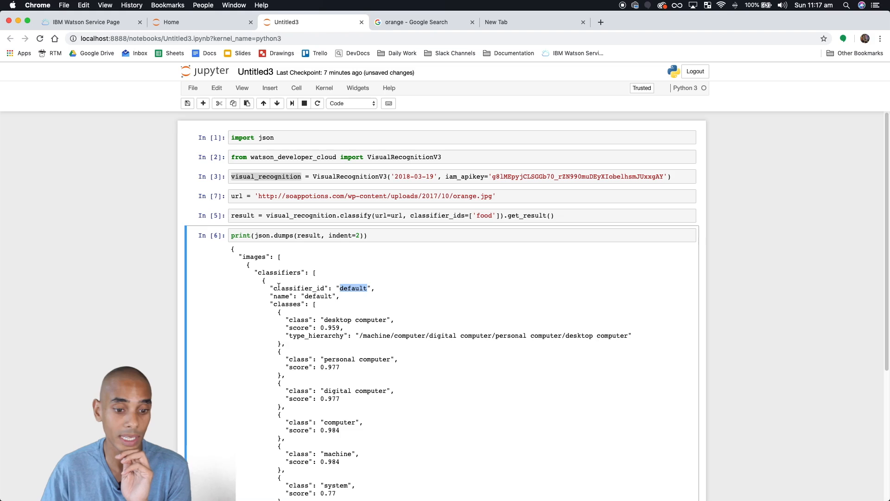
mouse_move(367, 319)
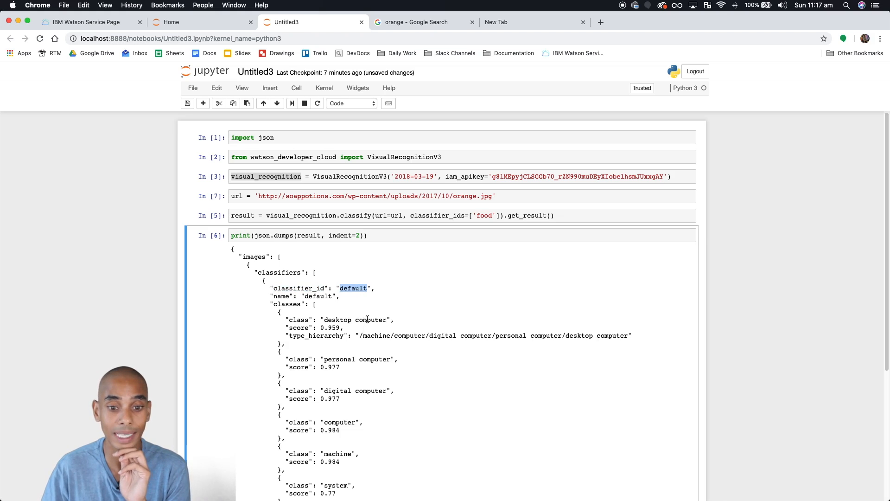
Rerun the classify and print cells to get orange, citrus and fruit scores.
click(399, 215)
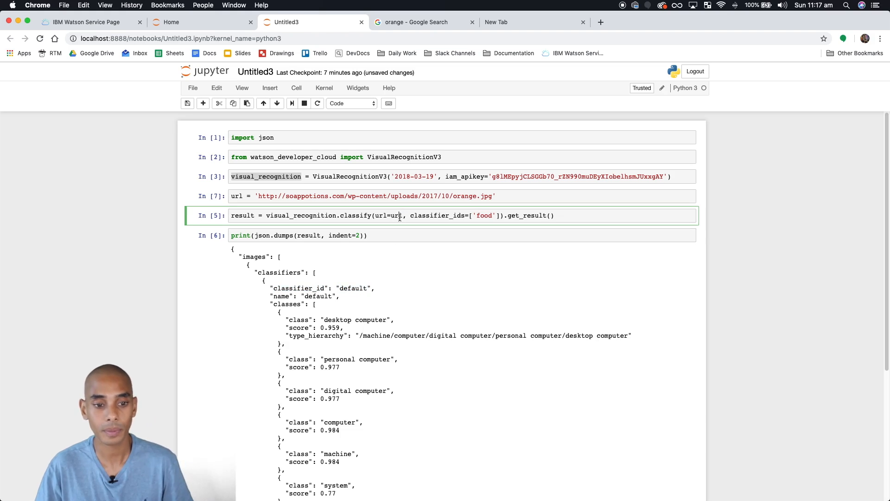
scroll(down, 3)
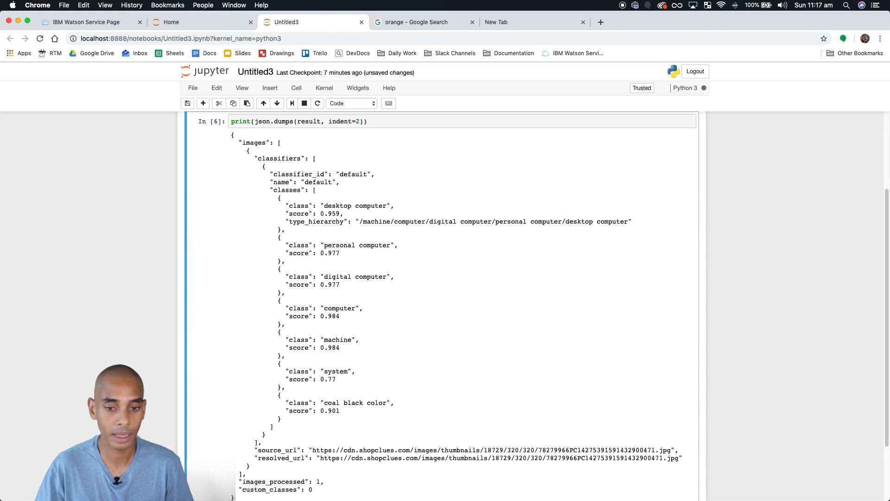
scroll(up, 3)
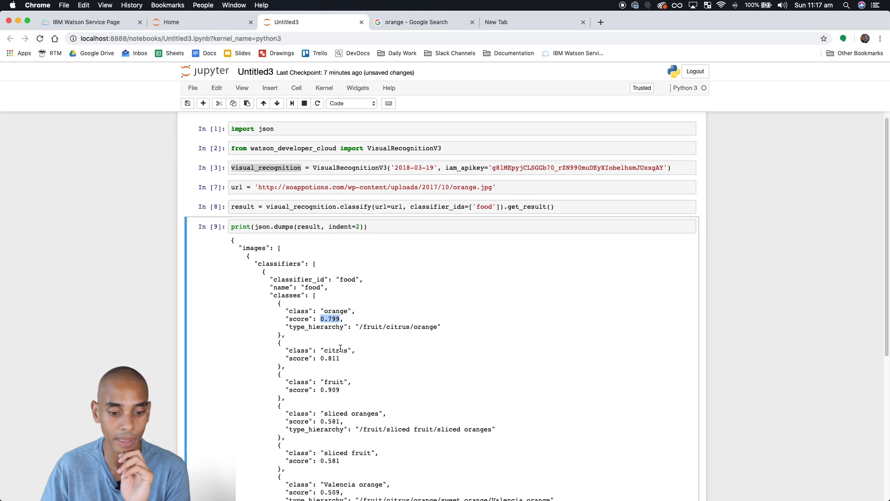
scroll(up, 3)
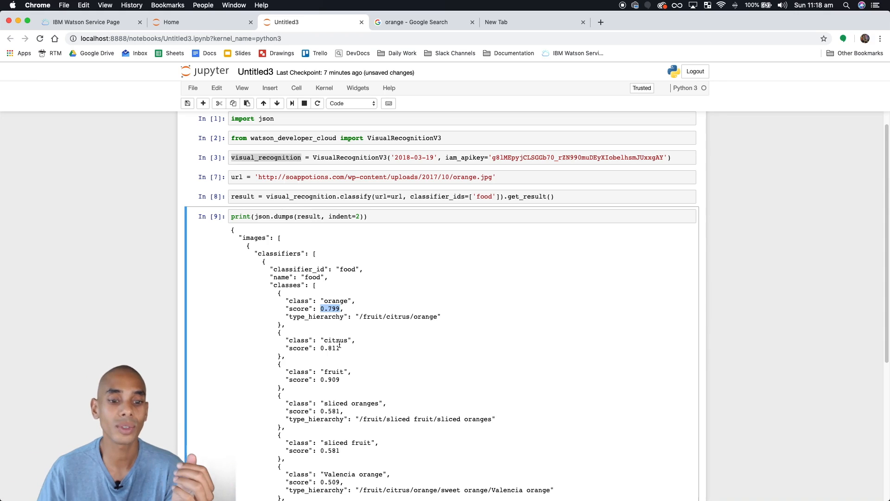
mouse_move(512, 299)
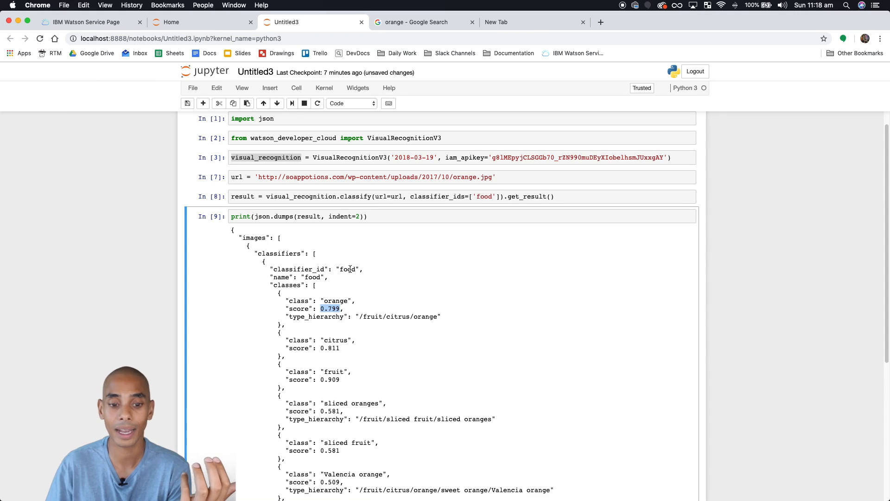
double_click(297, 269)
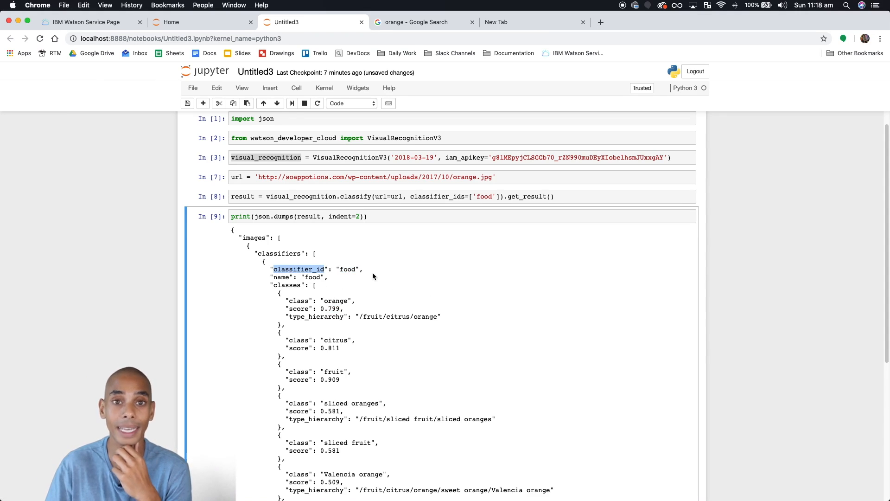